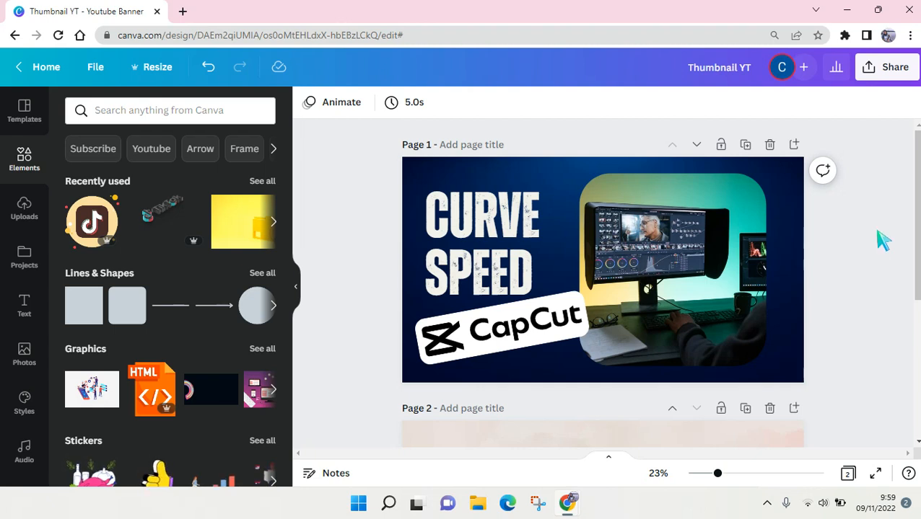
mouse_move(866, 243)
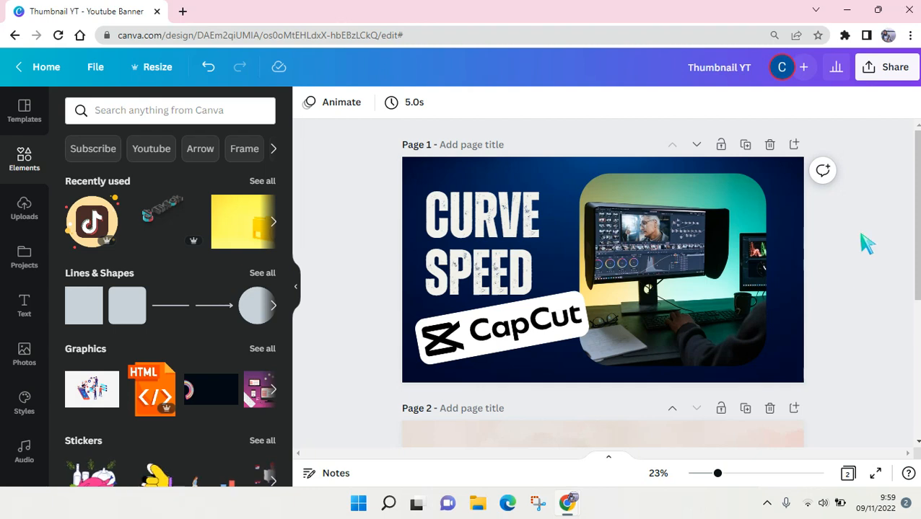
- Select the CapCut logo on page 1 and scroll down to the blank page 2
left_click(572, 289)
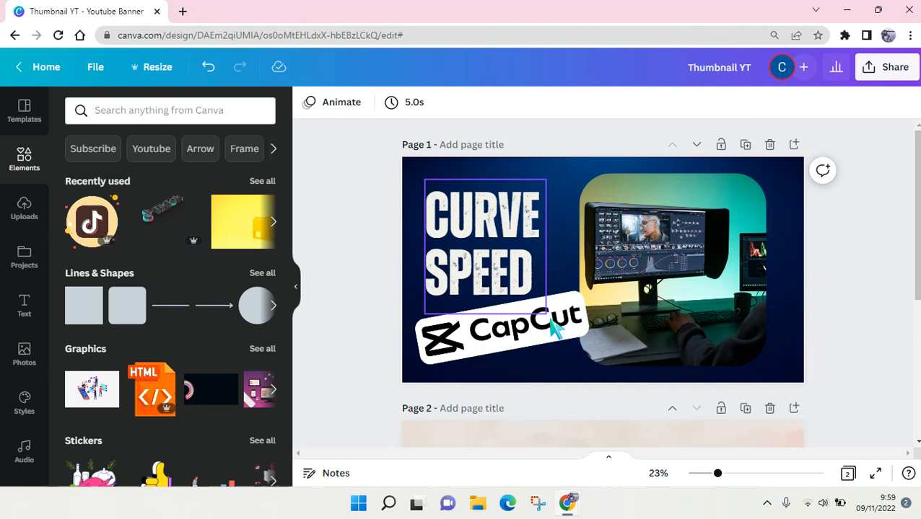
scroll("down", 3)
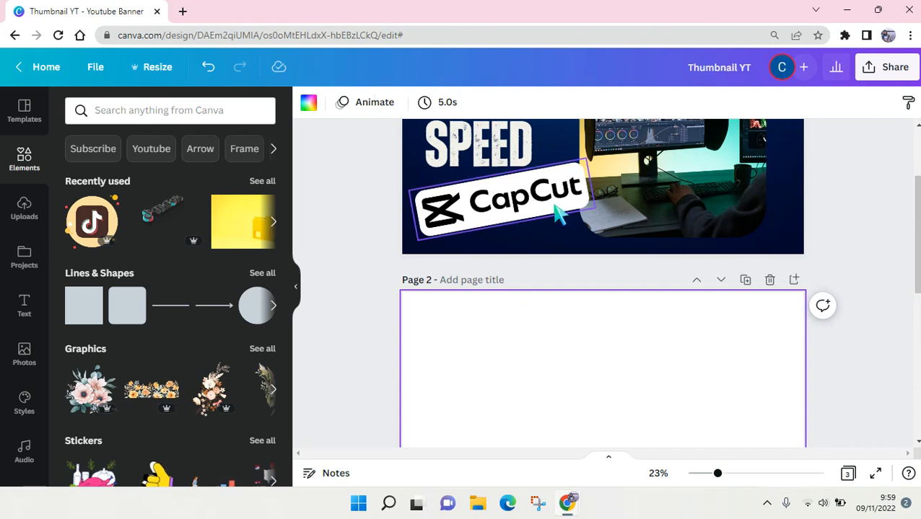
- Paste the CapCut logo onto page 2 and scroll back to page 1
left_click(498, 202)
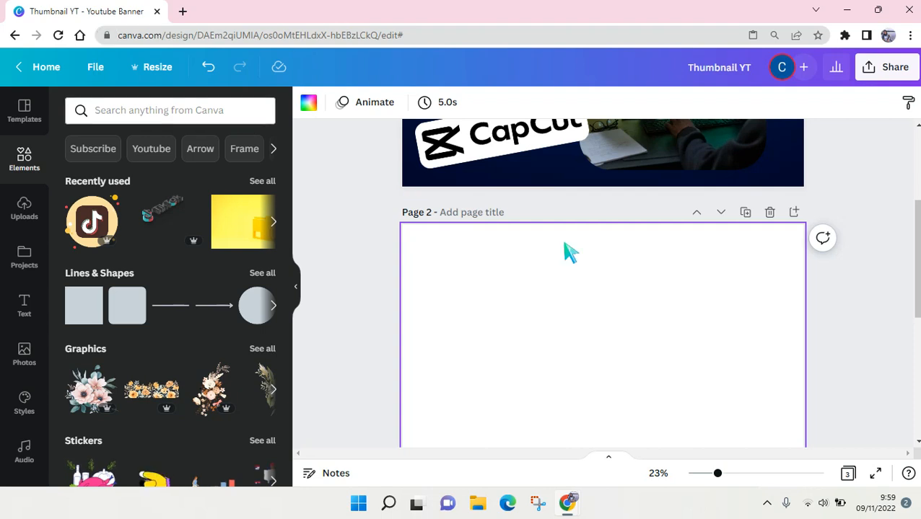
left_click(502, 392)
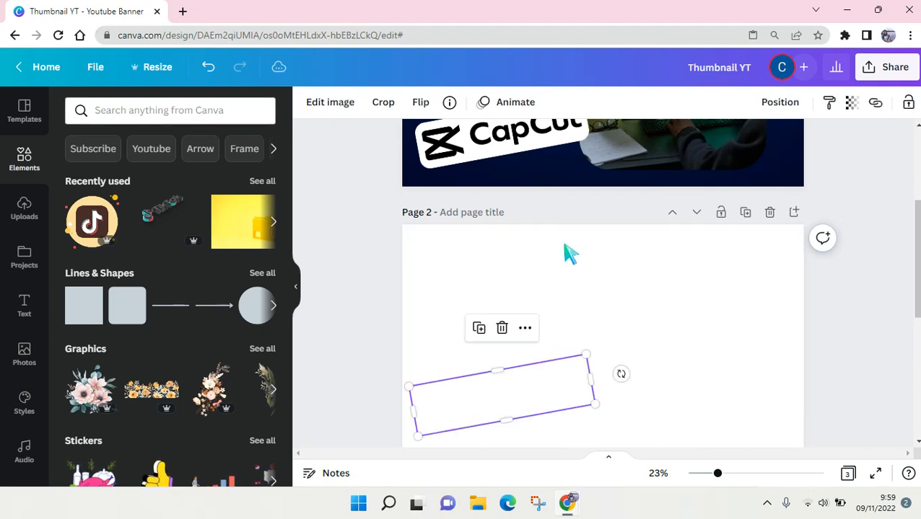
scroll("down", 3)
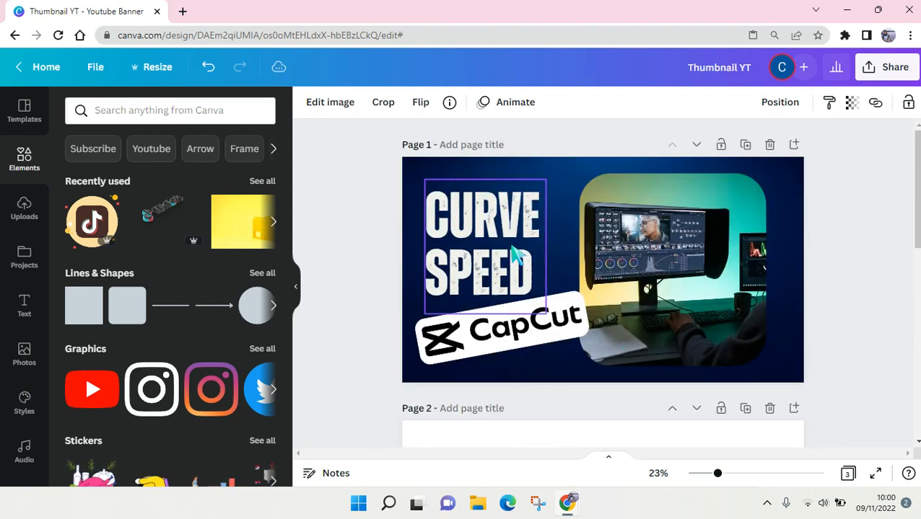
- Copy the CURVE SPEED text to page 2 and set its background to the maroon document colour
left_click(483, 245)
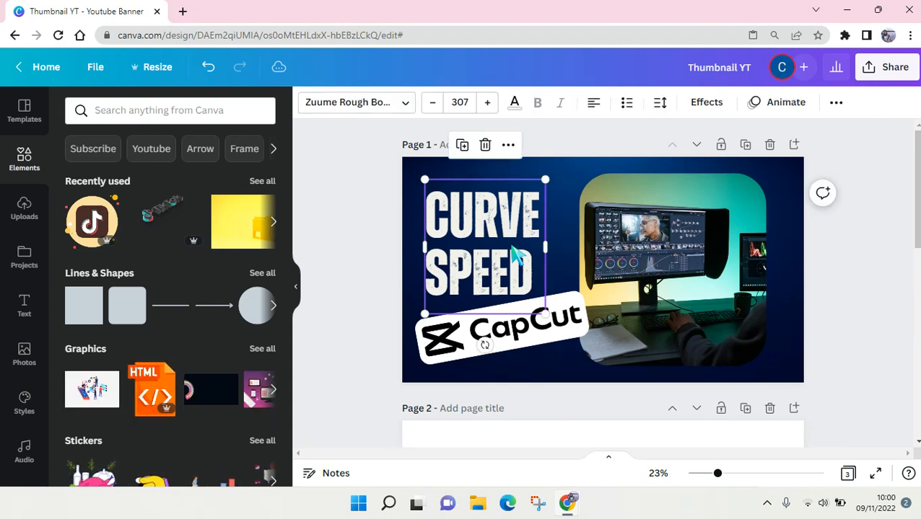
scroll("down", 3)
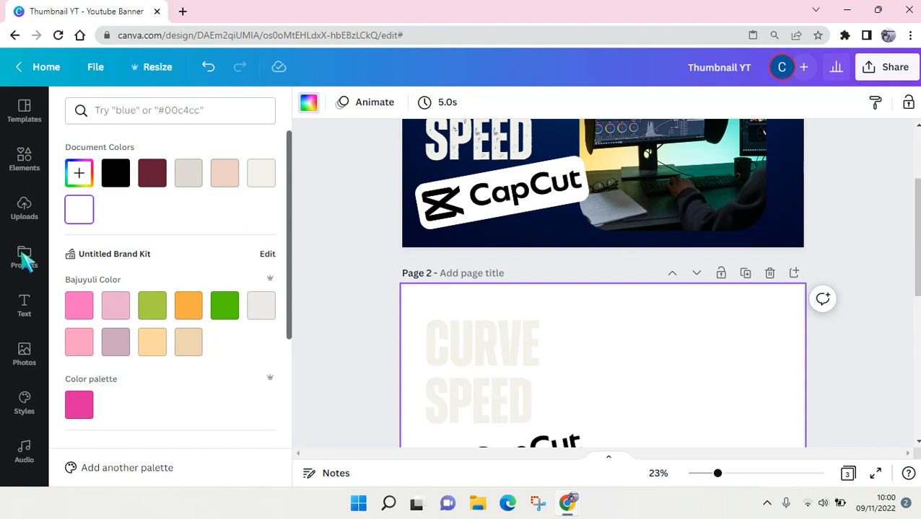
left_click(153, 173)
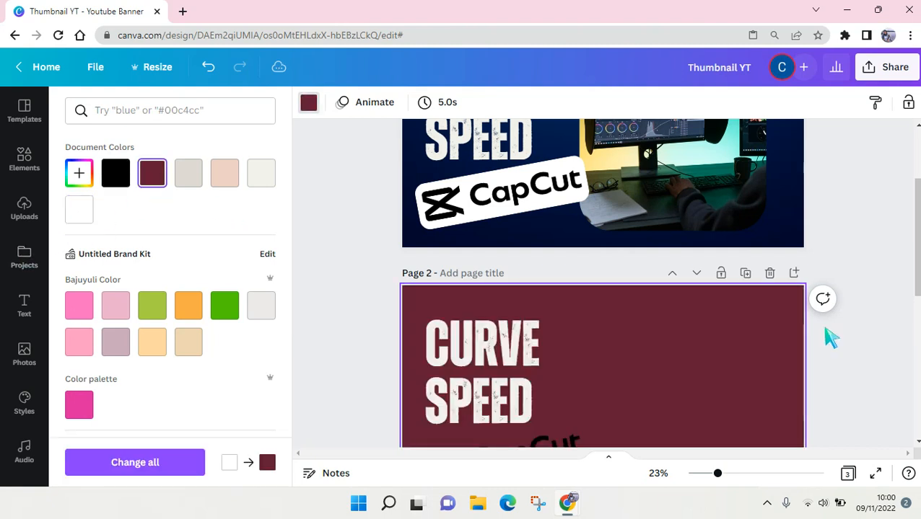